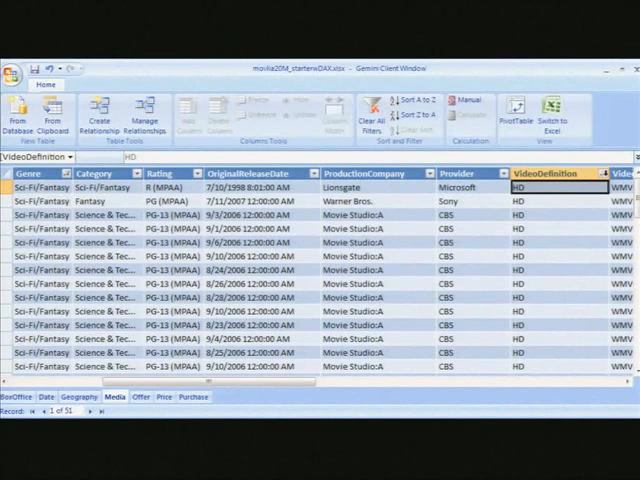
# Step: Send the loaded movie data from PowerPivot's Home ribbon into a new Excel PivotTable
pyautogui.click(632, 172)
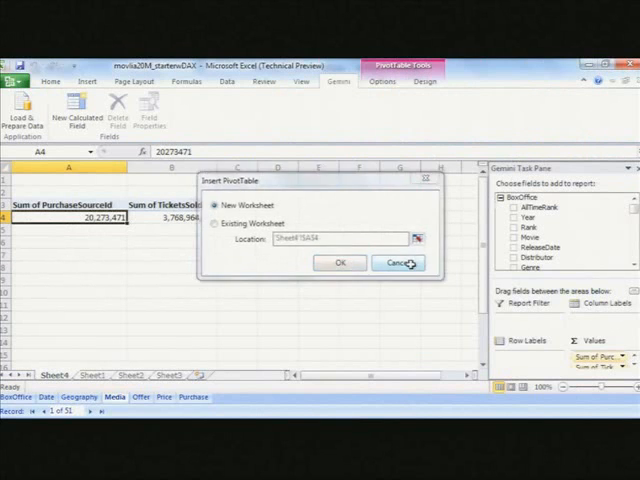
# Step: Cancel the Insert PivotTable prompt and browse the existing PivotTable's field list
pyautogui.click(396, 262)
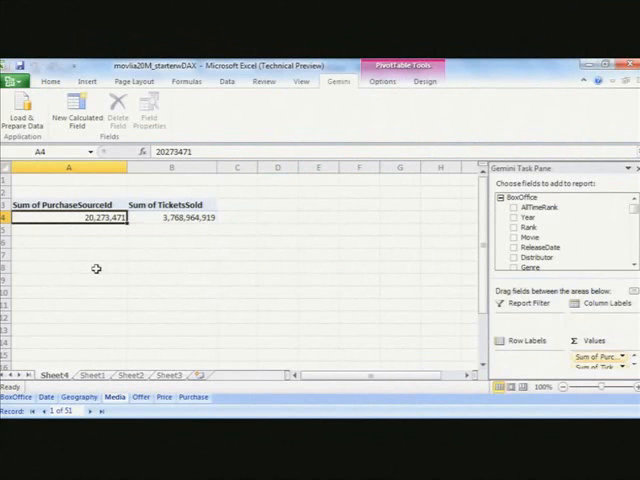
pyautogui.moveTo(252, 252)
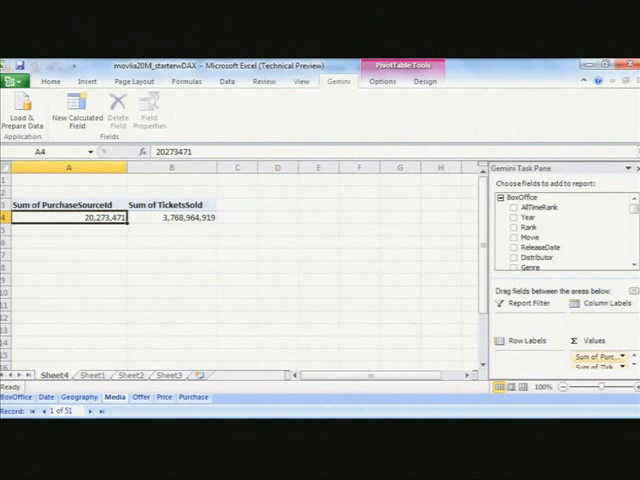
pyautogui.scroll(-3)
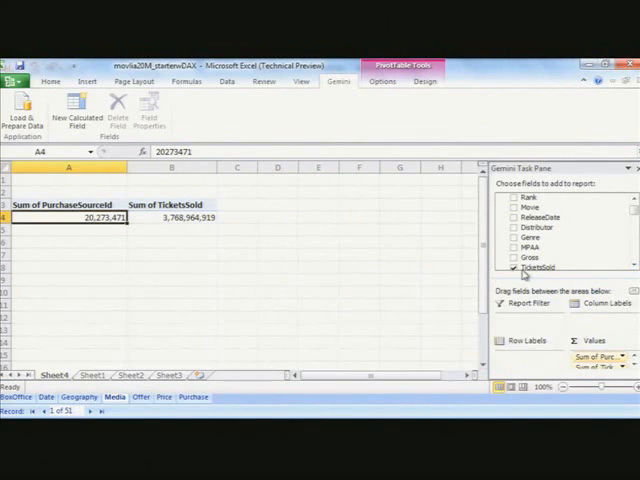
# Step: Uncheck TicketsSold so only the PurchaseSourceId sum remains, then scroll to the Date fields
pyautogui.click(512, 268)
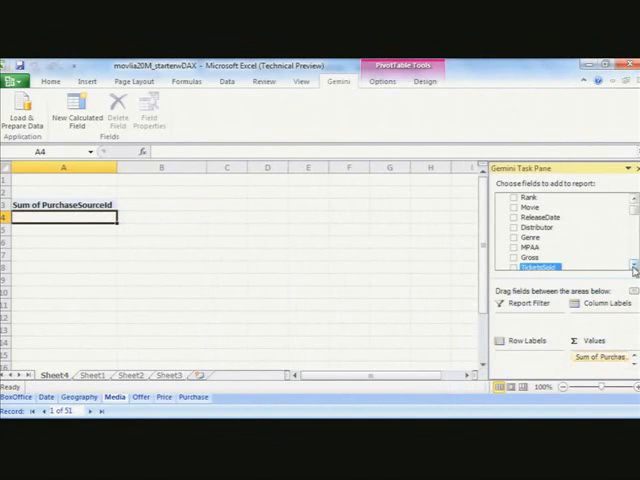
pyautogui.scroll(-3)
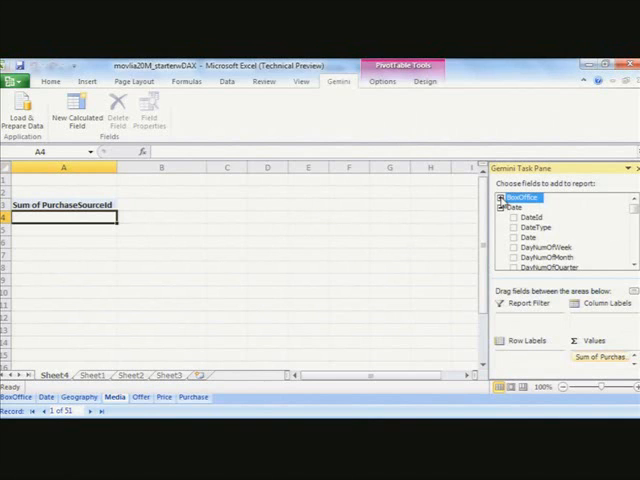
# Step: Add DayNumOfWeek from the Date table to Row Labels, giving weekday rows 1-7 plus a grand total
pyautogui.click(500, 206)
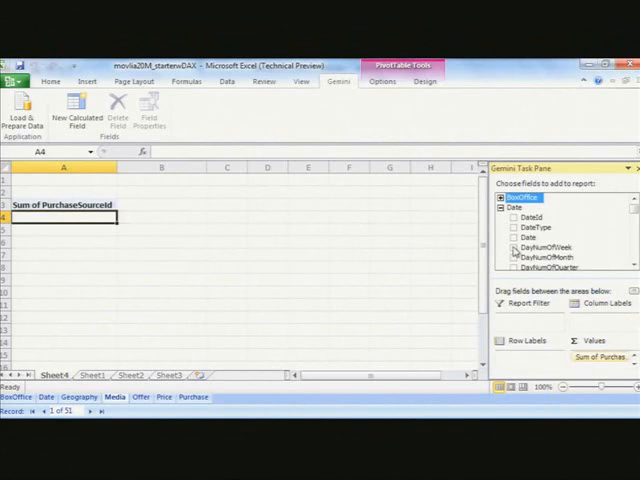
pyautogui.click(514, 246)
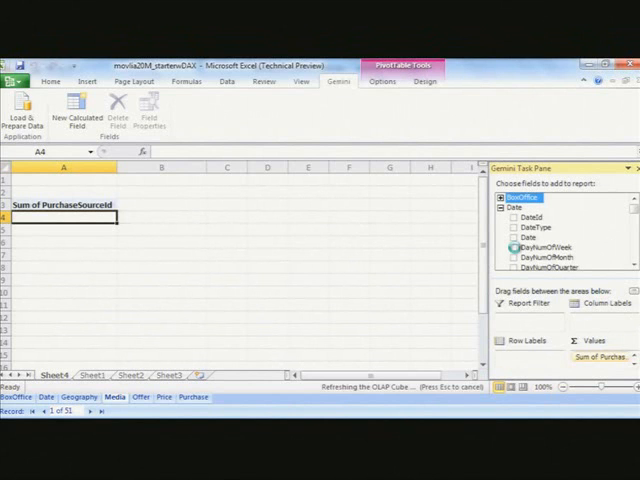
pyautogui.click(514, 248)
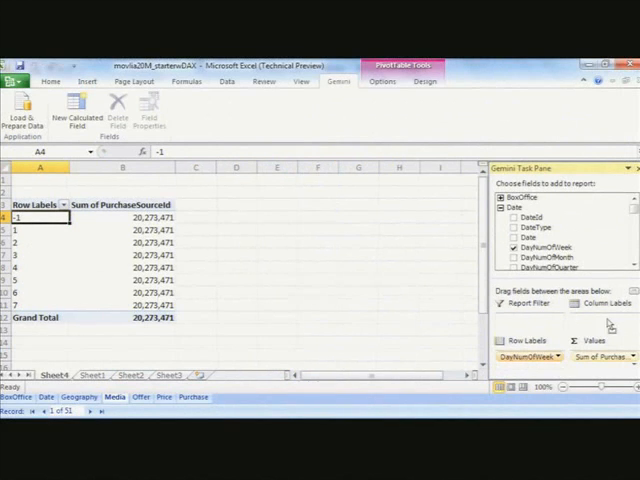
# Step: Move DayNumOfWeek to Column Labels and add the Media Category field as rows
pyautogui.moveTo(528, 356); pyautogui.dragTo(600, 318)
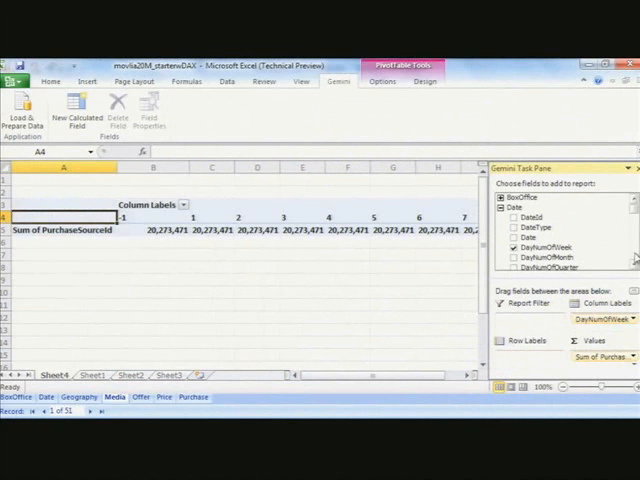
pyautogui.scroll(-3)
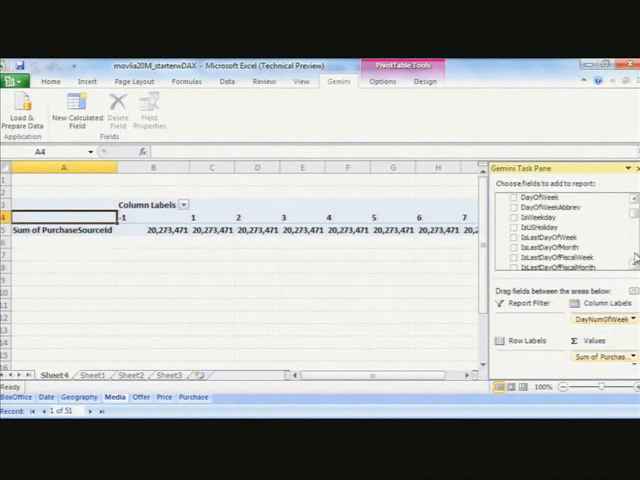
pyautogui.scroll(-3)
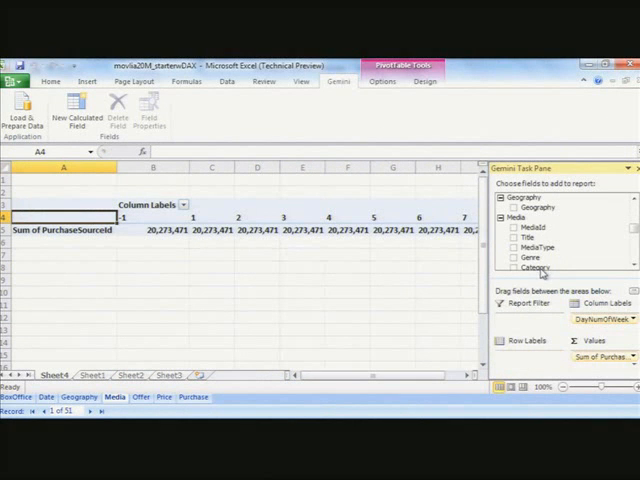
pyautogui.click(510, 268)
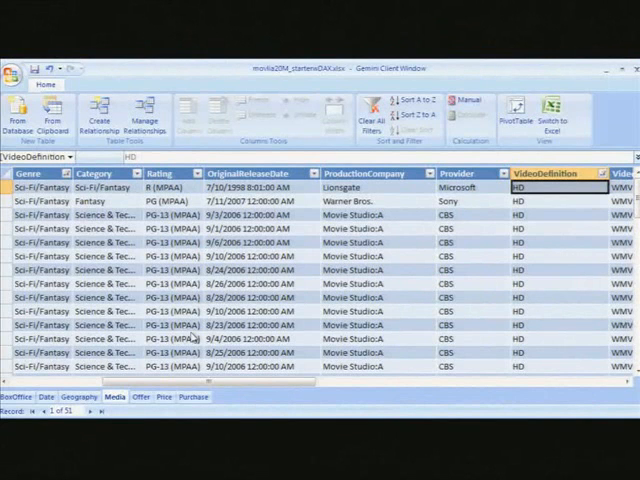
# Step: In the Purchase table, start a relationship using its Date column as the foreign key
pyautogui.click(192, 396)
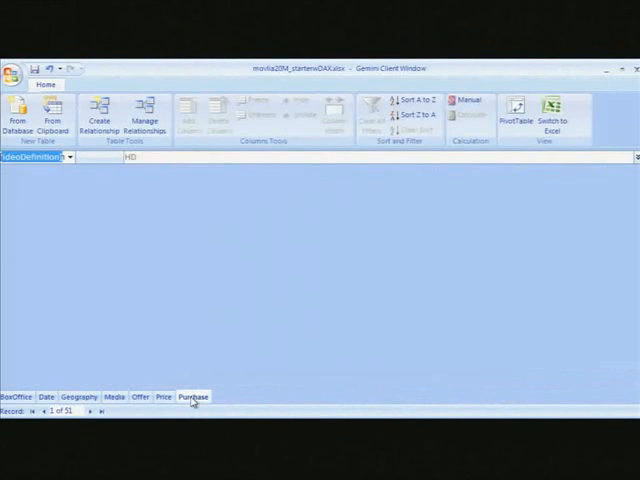
pyautogui.click(192, 396)
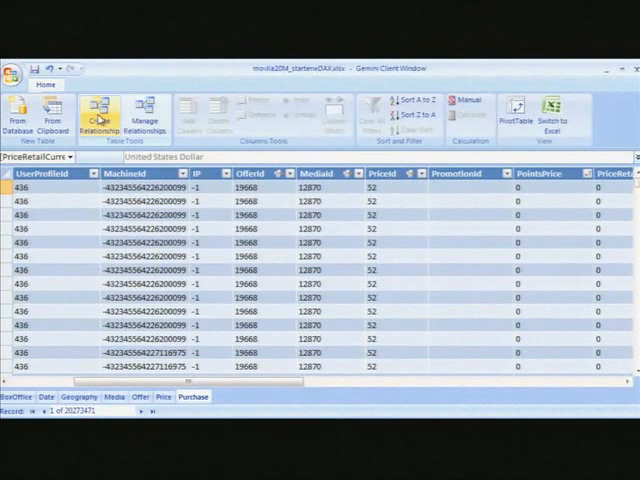
pyautogui.click(96, 110)
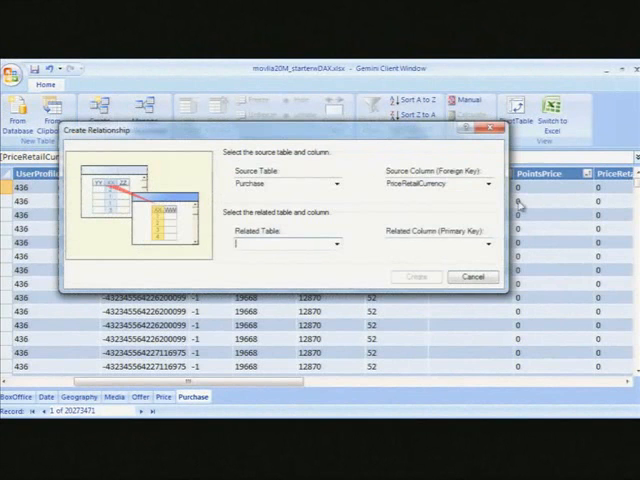
pyautogui.click(484, 184)
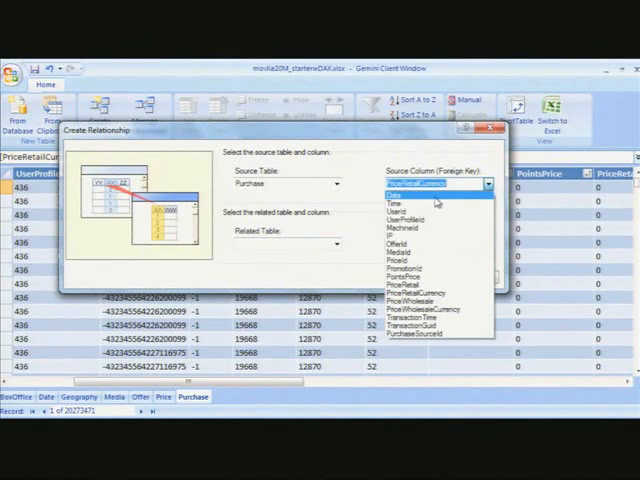
pyautogui.click(400, 192)
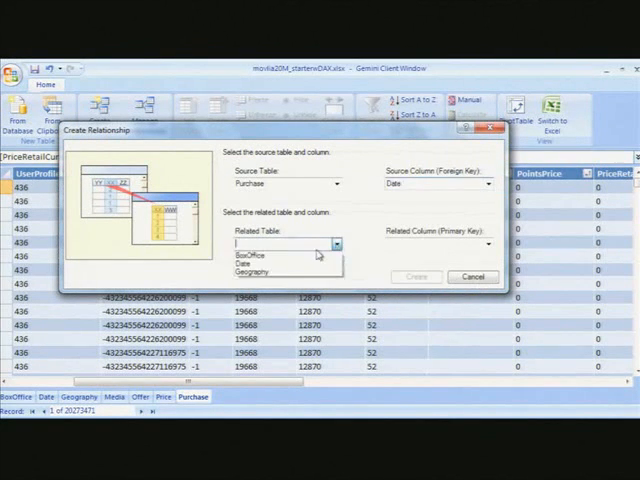
# Step: Relate it to the Date table's DateId key column and create the relationship
pyautogui.click(256, 252)
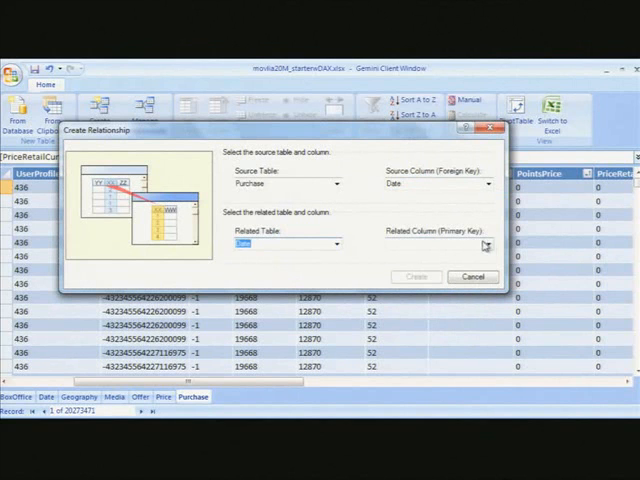
pyautogui.click(484, 244)
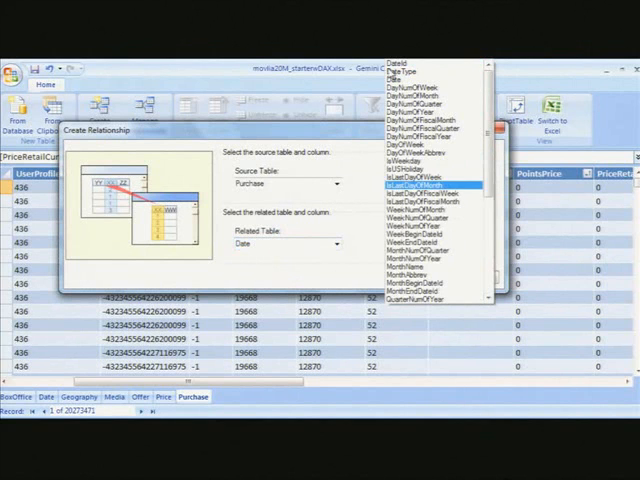
pyautogui.click(430, 184)
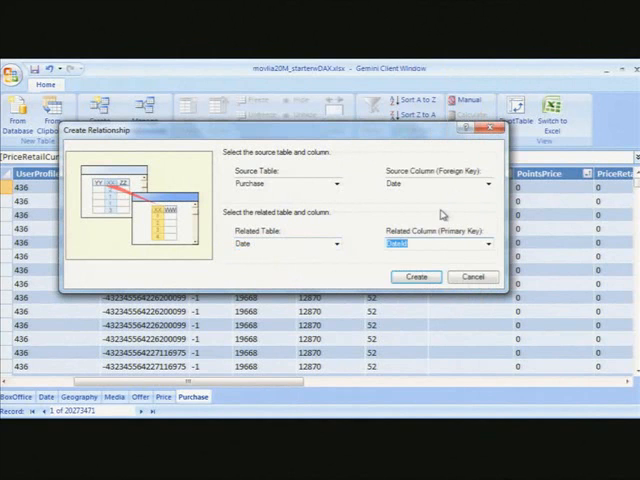
pyautogui.click(416, 276)
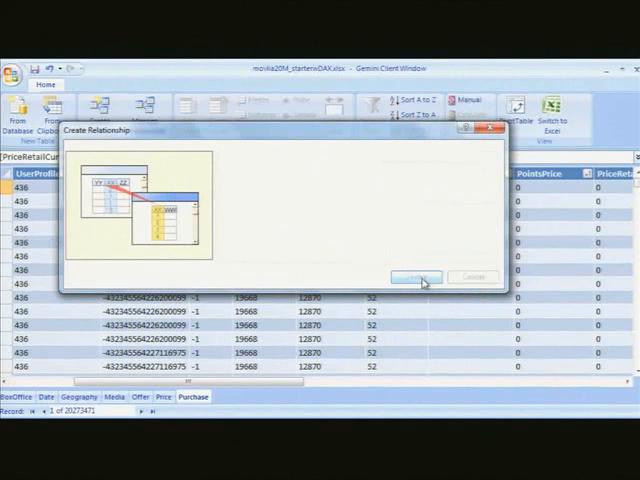
# Step: Return to the Excel PivotTable and bring up the options for a purchase sum value
pyautogui.click(416, 276)
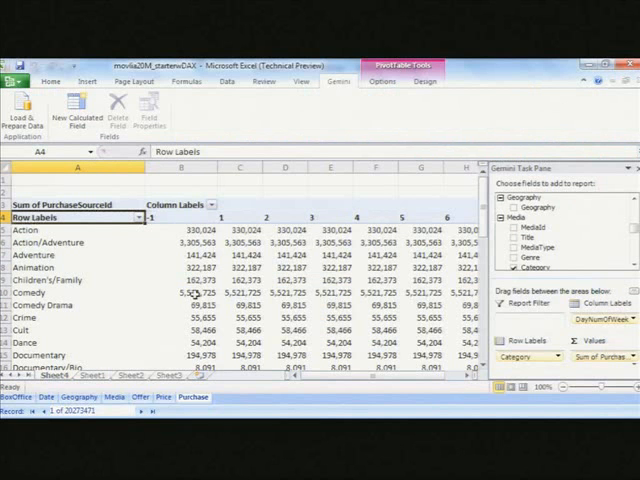
pyautogui.rightClick(170, 292)
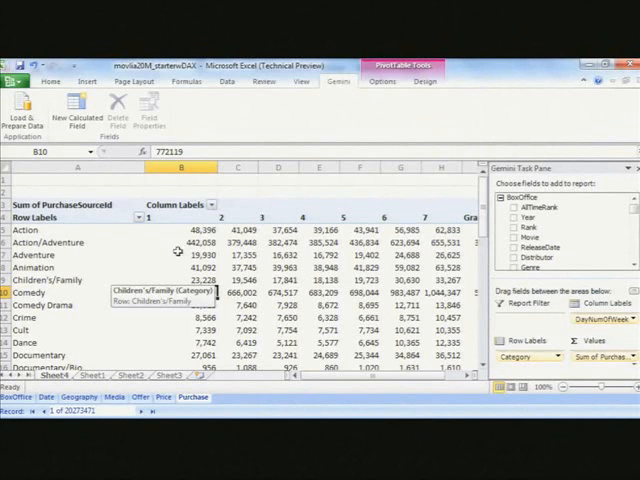
# Step: Show the purchase sums as % of Column Total for each weekday
pyautogui.rightClick(168, 228)
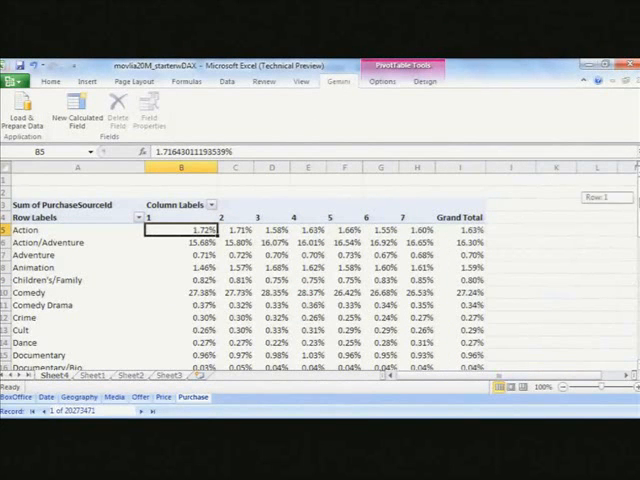
# Step: Select the full block of category-by-weekday percentage cells for formatting
pyautogui.scroll(-3)
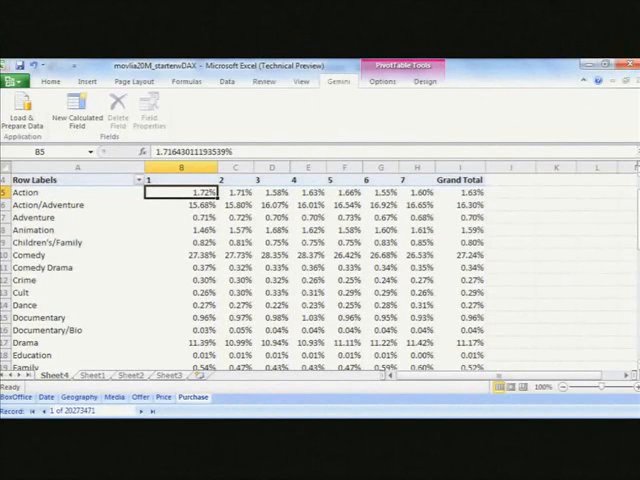
pyautogui.scroll(-3)
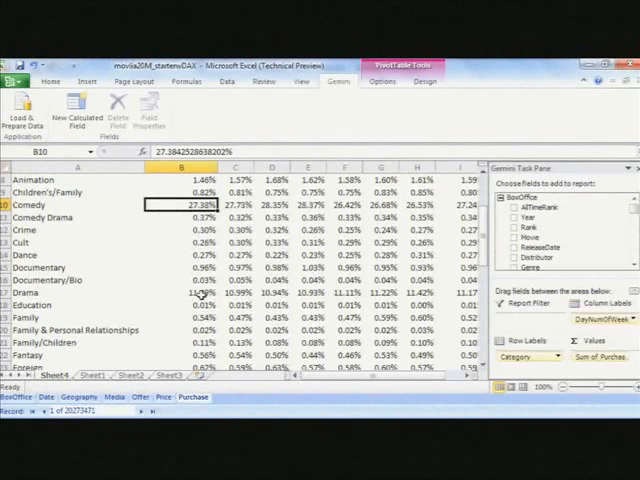
pyautogui.click(182, 292)
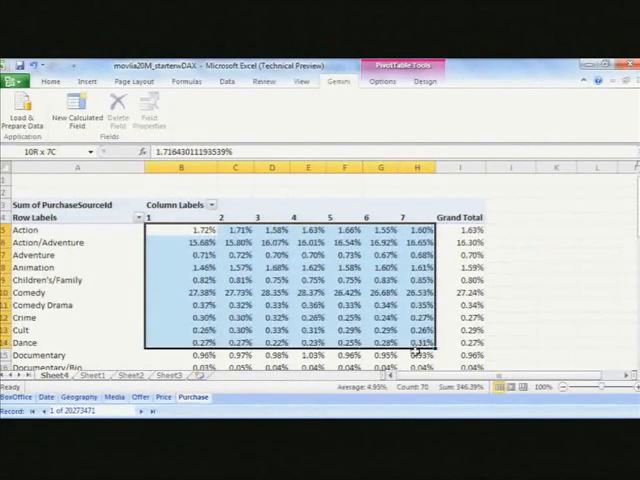
pyautogui.scroll(-3)
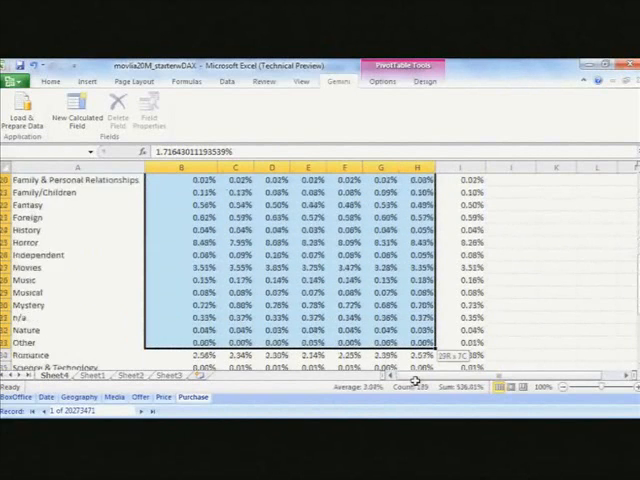
pyautogui.scroll(-3)
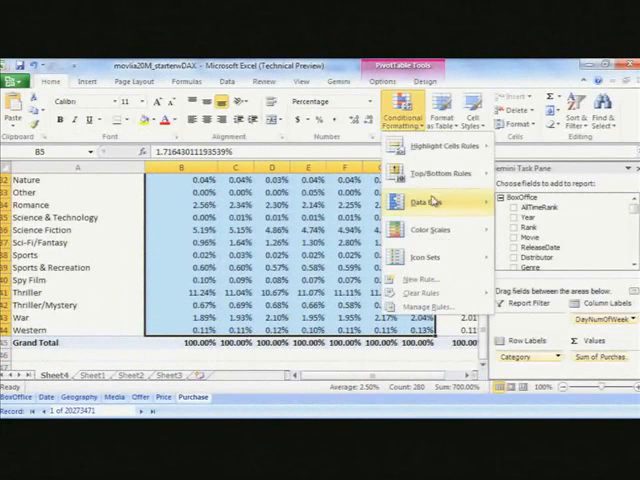
pyautogui.moveTo(428, 228)
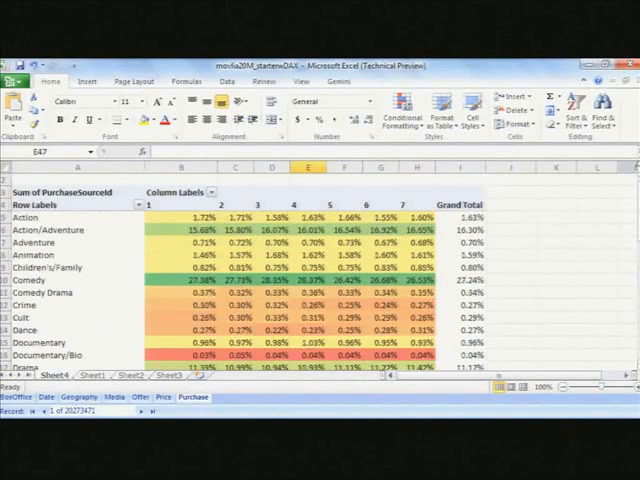
# Step: Scroll through the table to review the green-yellow-red shading of every category's weekday share
pyautogui.scroll(-3)
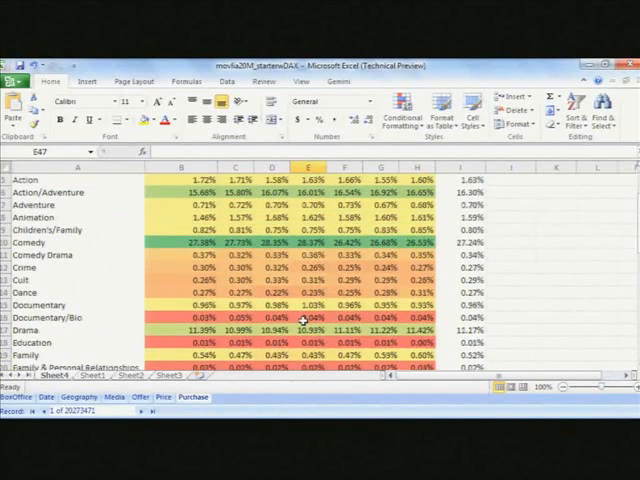
pyautogui.scroll(-3)
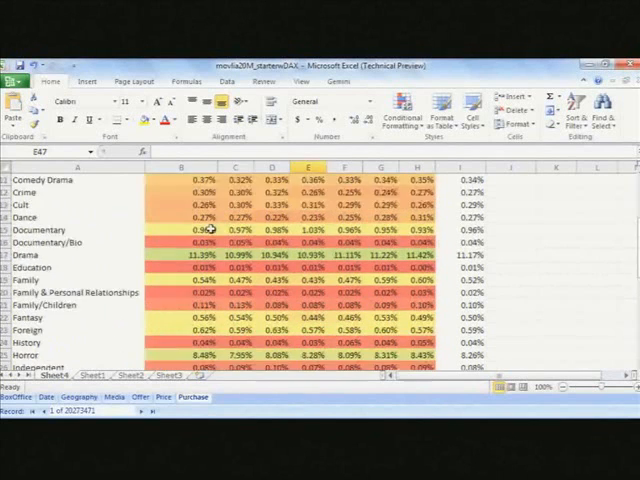
pyautogui.scroll(-3)
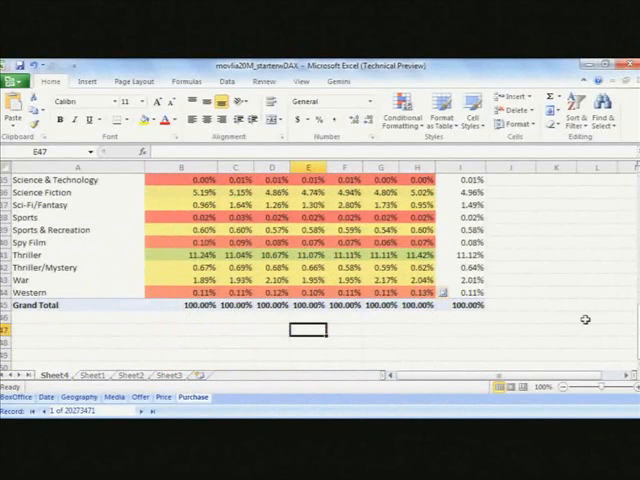
pyautogui.scroll(3)
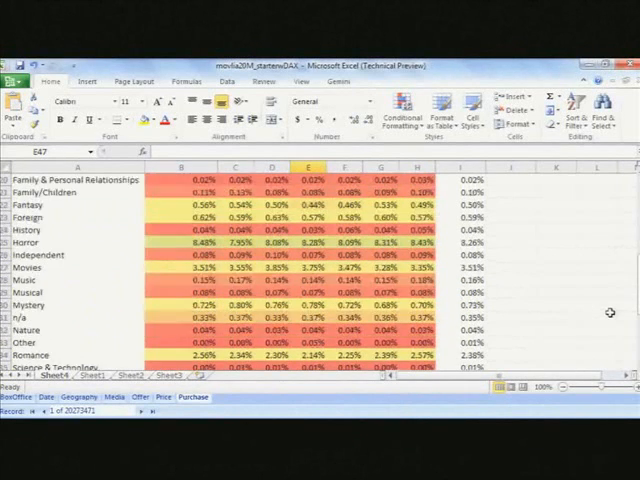
pyautogui.scroll(3)
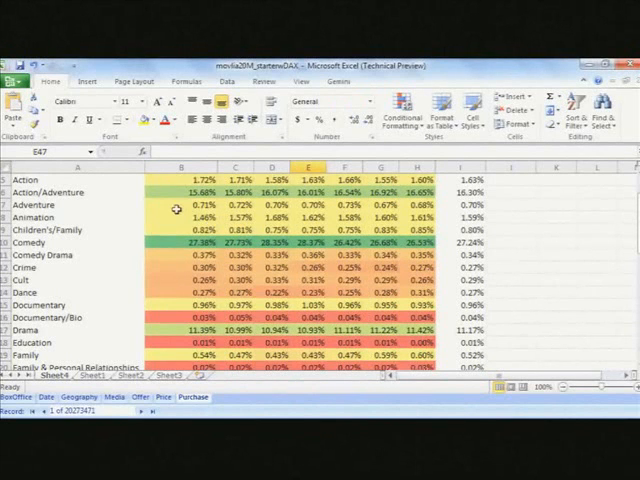
# Step: Show the purchase values as plain sums via Show Values As > No Calculation
pyautogui.click(182, 204)
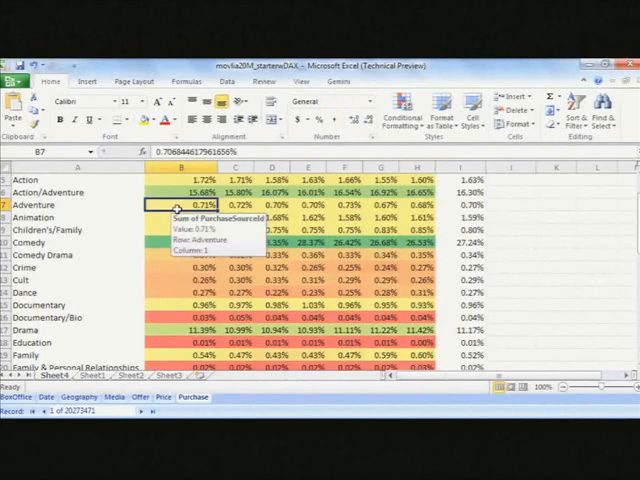
pyautogui.rightClick(184, 204)
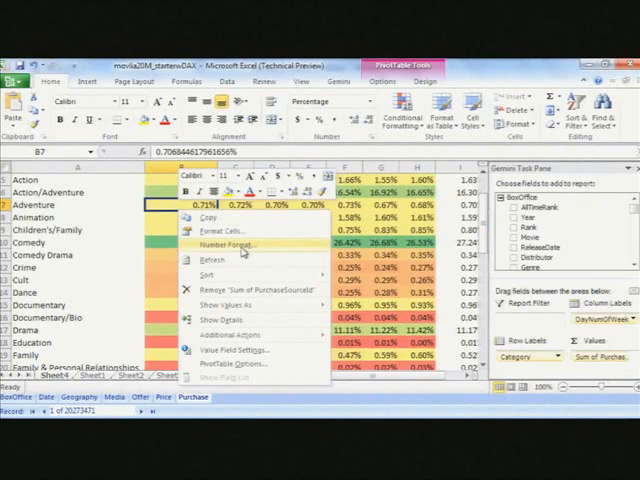
pyautogui.moveTo(244, 304)
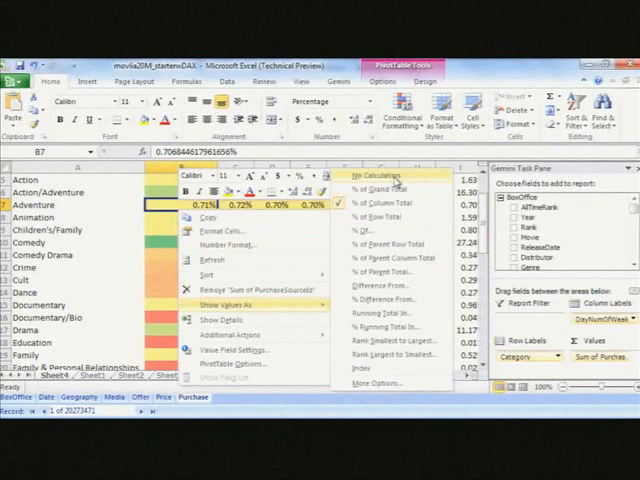
pyautogui.click(372, 176)
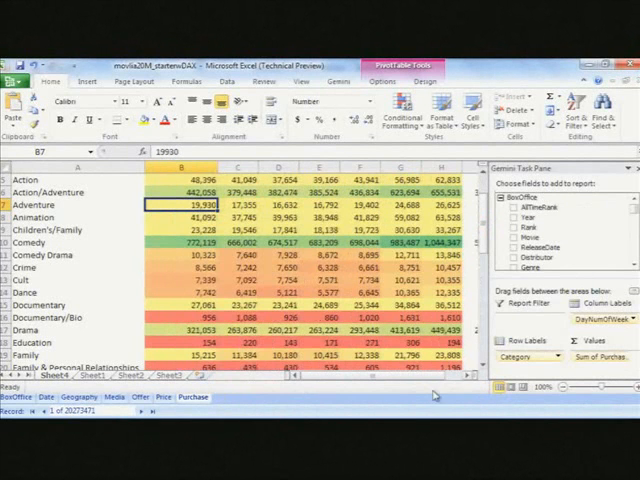
pyautogui.hscroll(3)
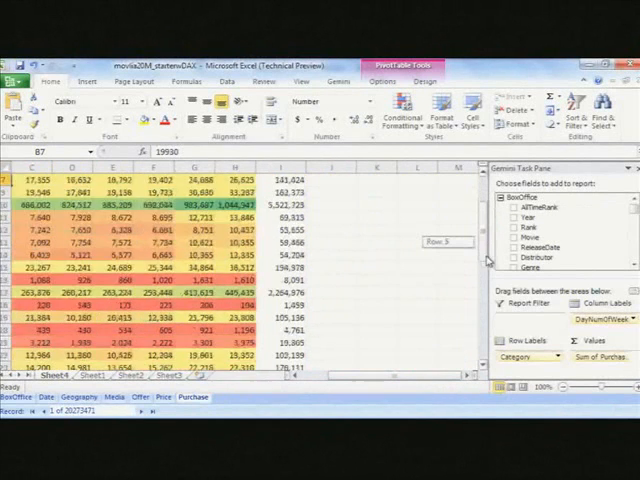
pyautogui.scroll(-3)
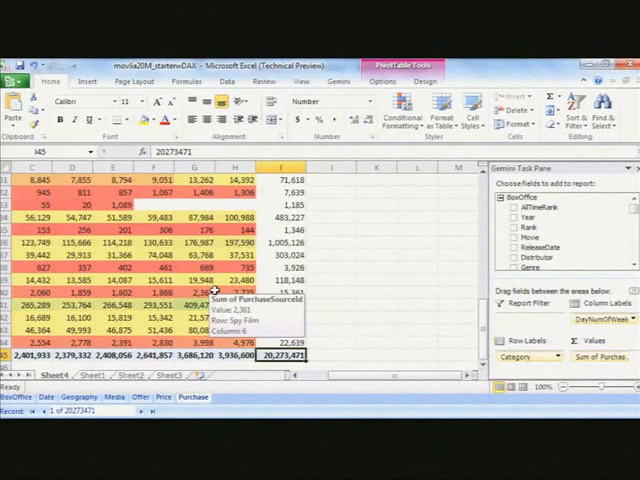
# Step: Bring the PowerPivot data window forward on the Media table with its calculated columns
pyautogui.rightClick(210, 292)
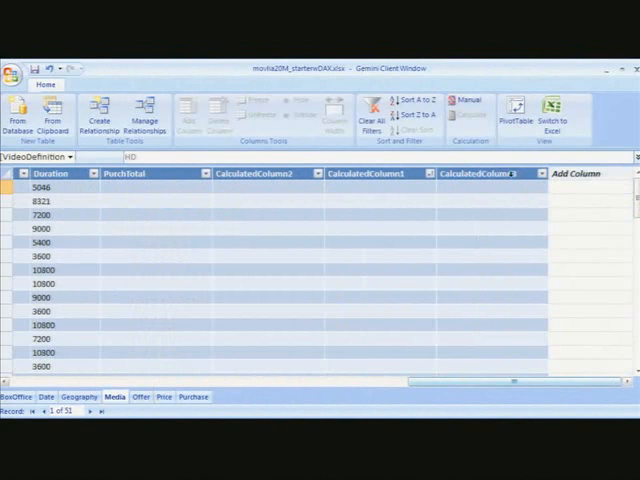
# Step: Select CalculatedColumn3 before copying the SUMX purchase formula from the desktop note
pyautogui.click(490, 172)
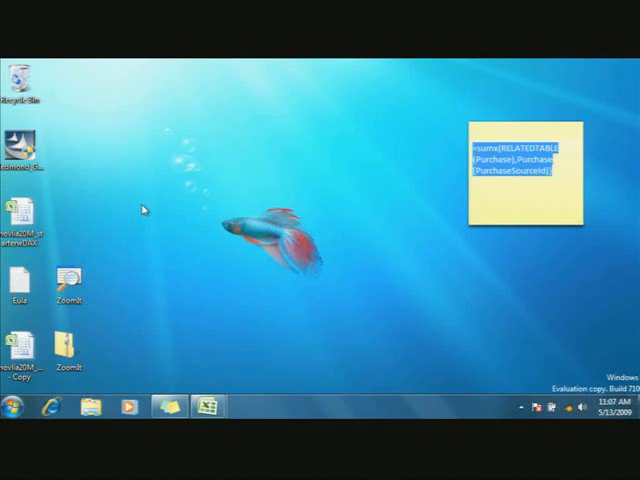
pyautogui.moveTo(22, 220)
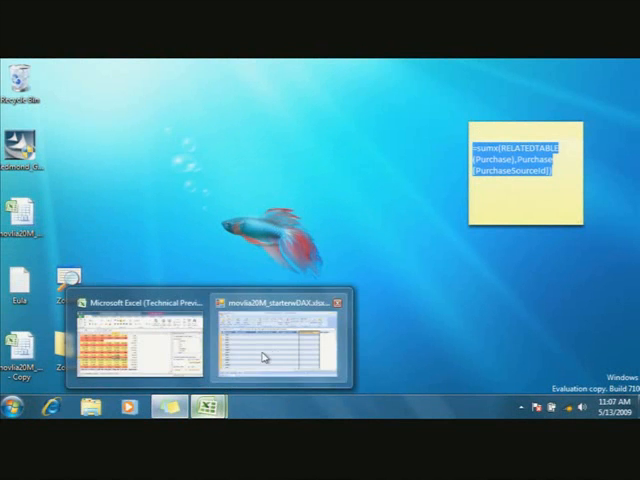
# Step: Return to PowerPivot so the SUMX formula lands in the third calculated column
pyautogui.click(278, 344)
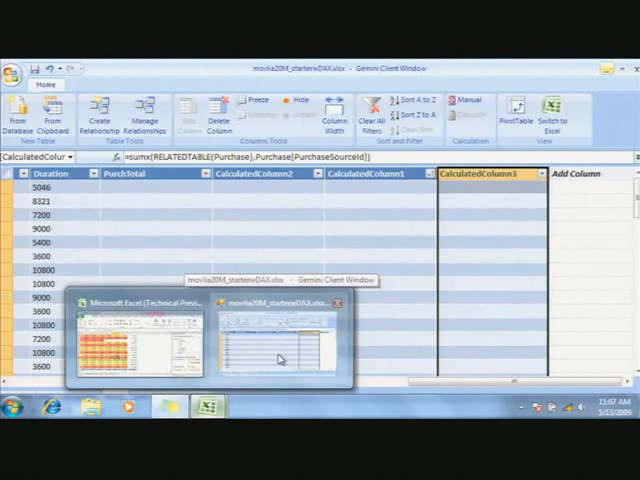